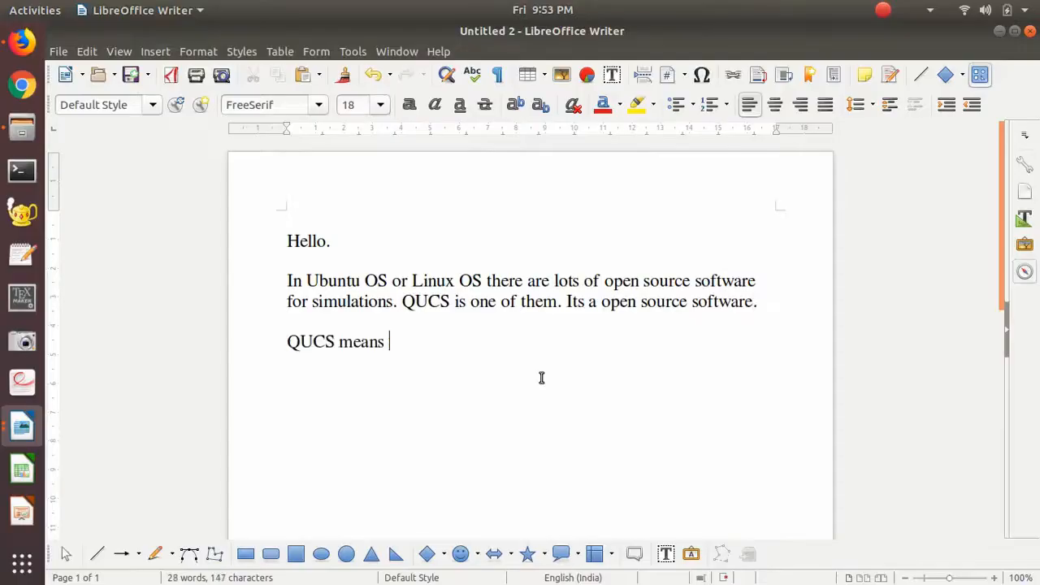
- Type 'Quite Universal Circuit Simulator' after 'QUCS means' in the Writer draft
{"action": "type", "text": "Quite Universal Circuit Simulator"}
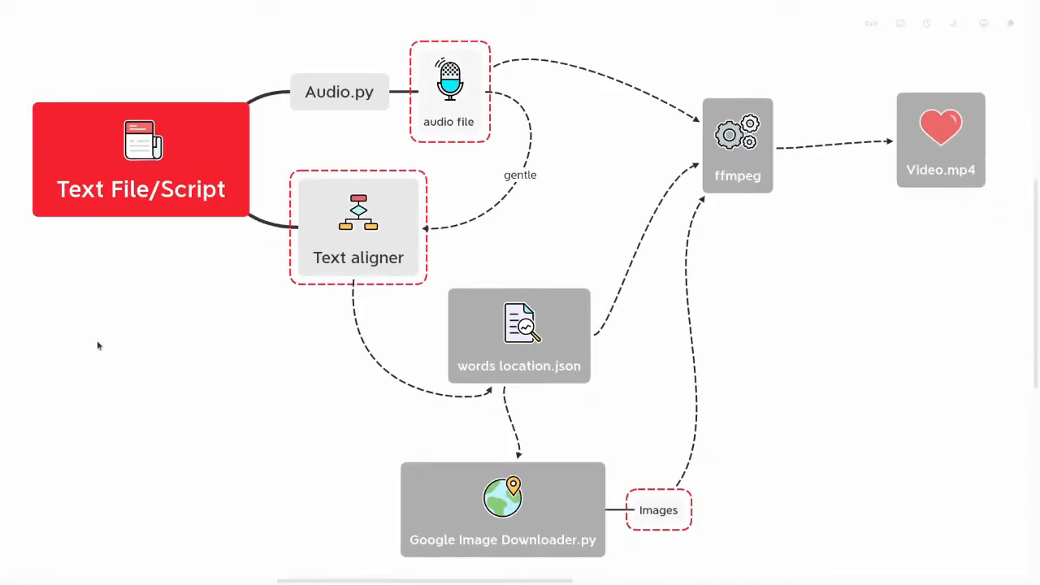
{"action": "mouse_move", "coordinate": [181, 228]}
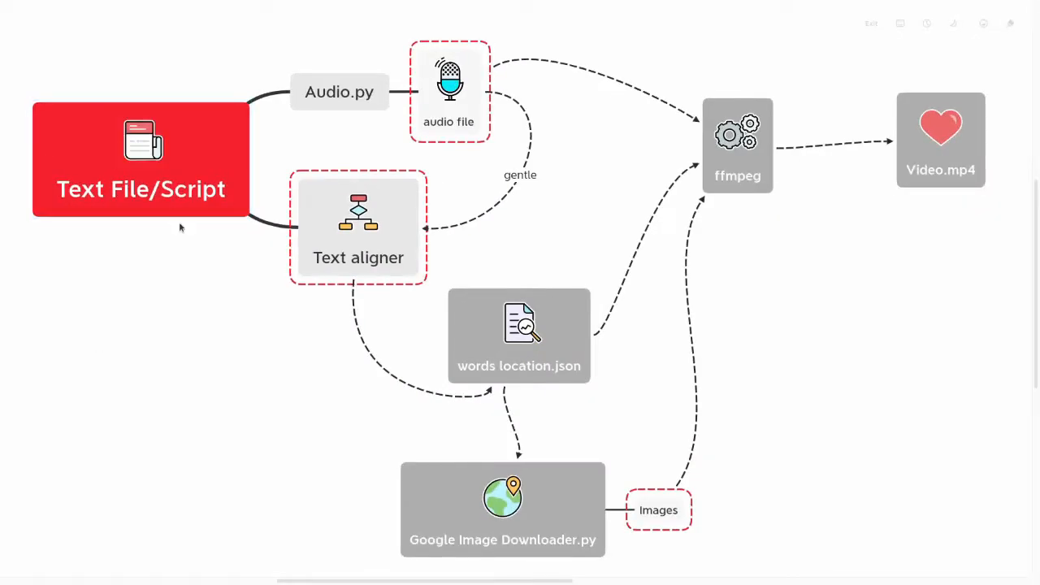
{"action": "mouse_move", "coordinate": [948, 229]}
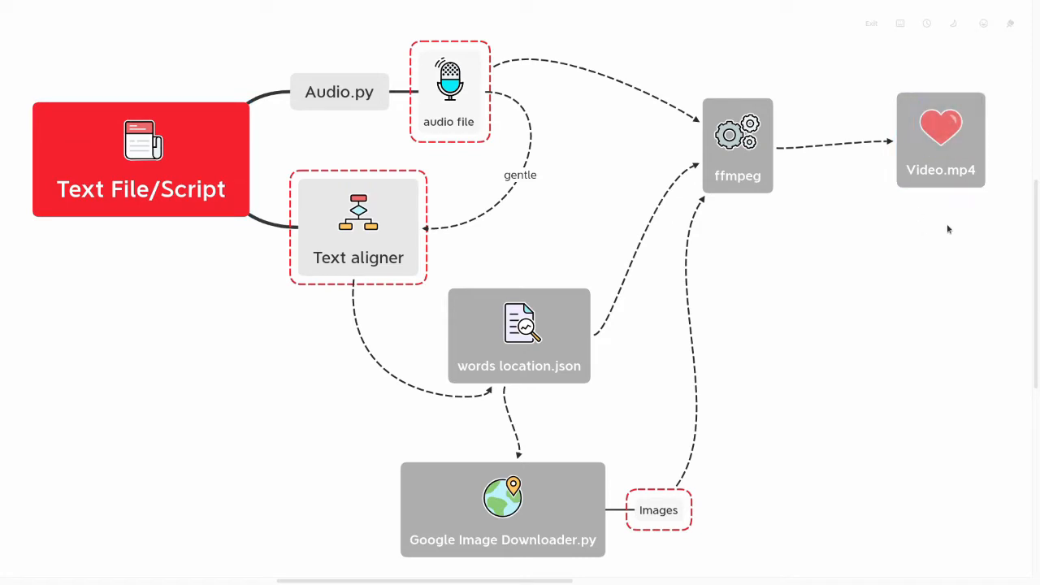
{"action": "mouse_move", "coordinate": [900, 198]}
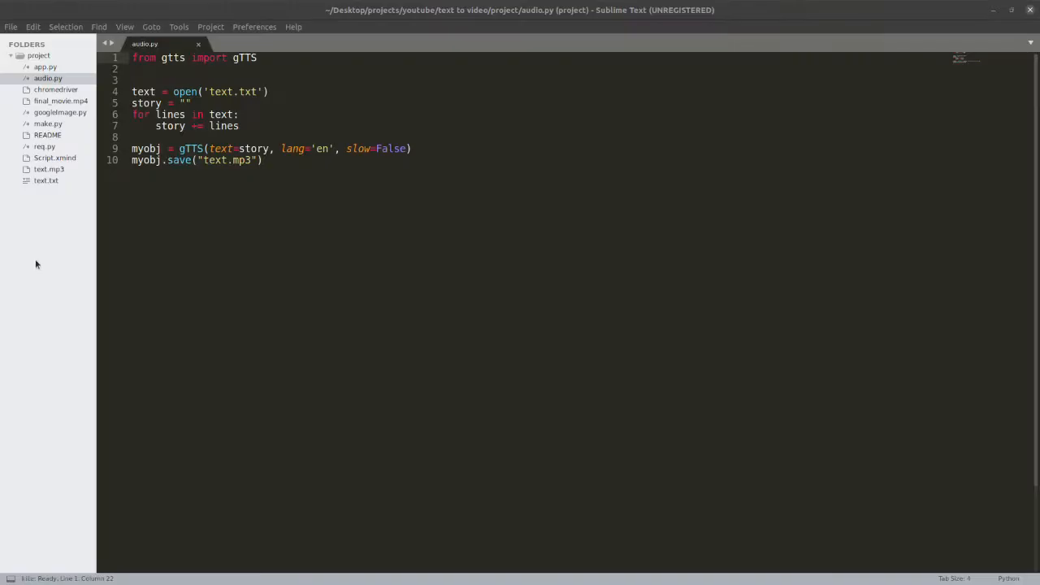
{"action": "mouse_move", "coordinate": [485, 256]}
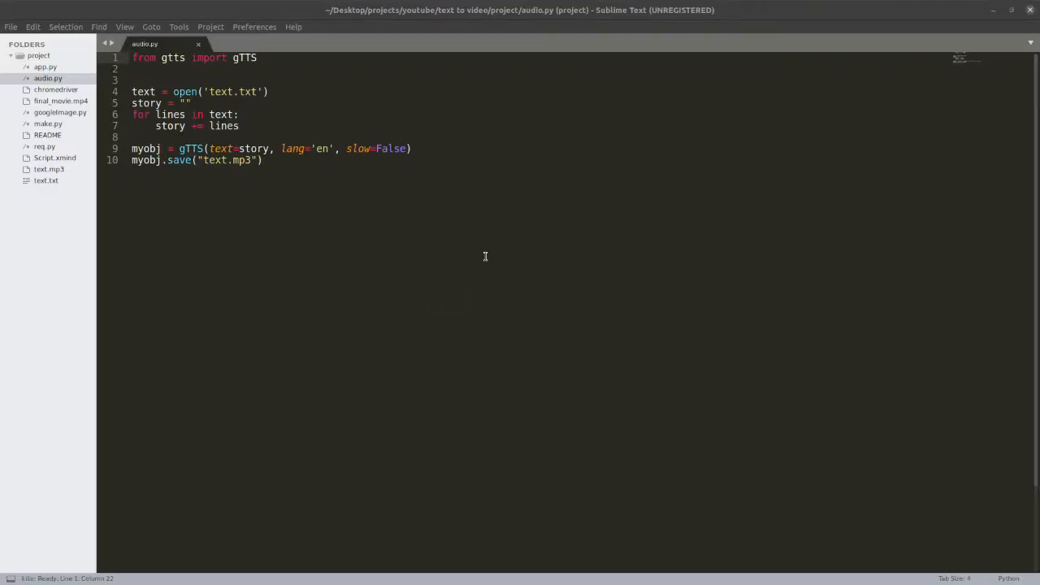
{"action": "mouse_move", "coordinate": [420, 247]}
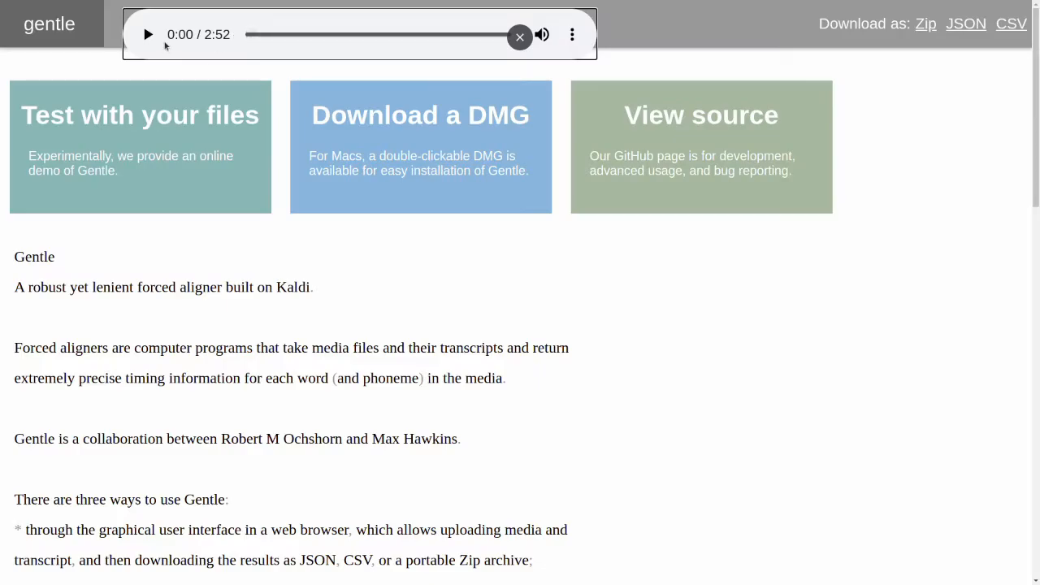
- Play the Gentle narration audio for a few seconds, then pause it
{"action": "left_click", "coordinate": [147, 35]}
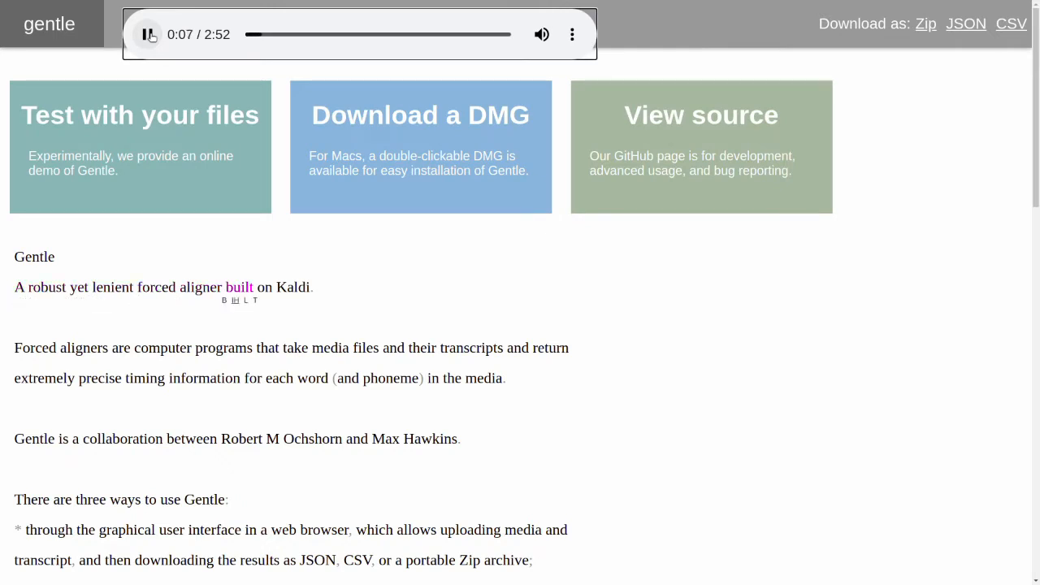
{"action": "left_click", "coordinate": [148, 34]}
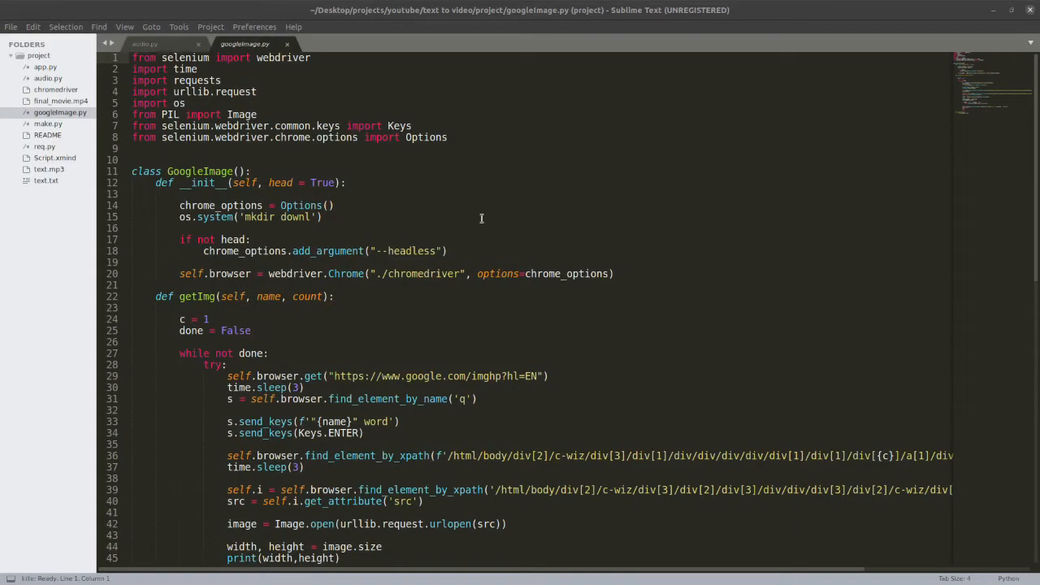
{"action": "mouse_move", "coordinate": [501, 242]}
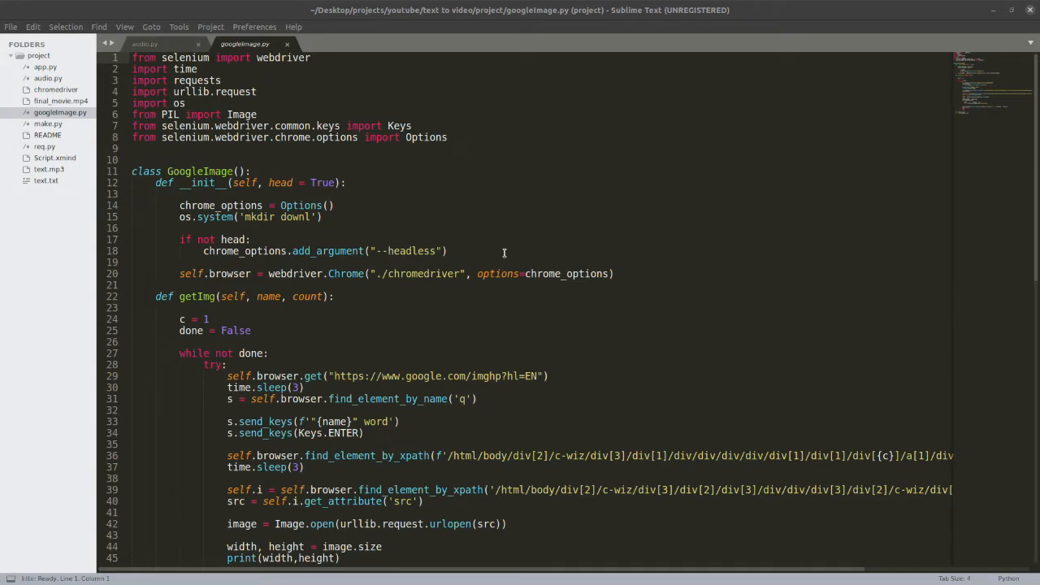
{"action": "scroll", "scroll_direction": "down", "scroll_amount": 3}
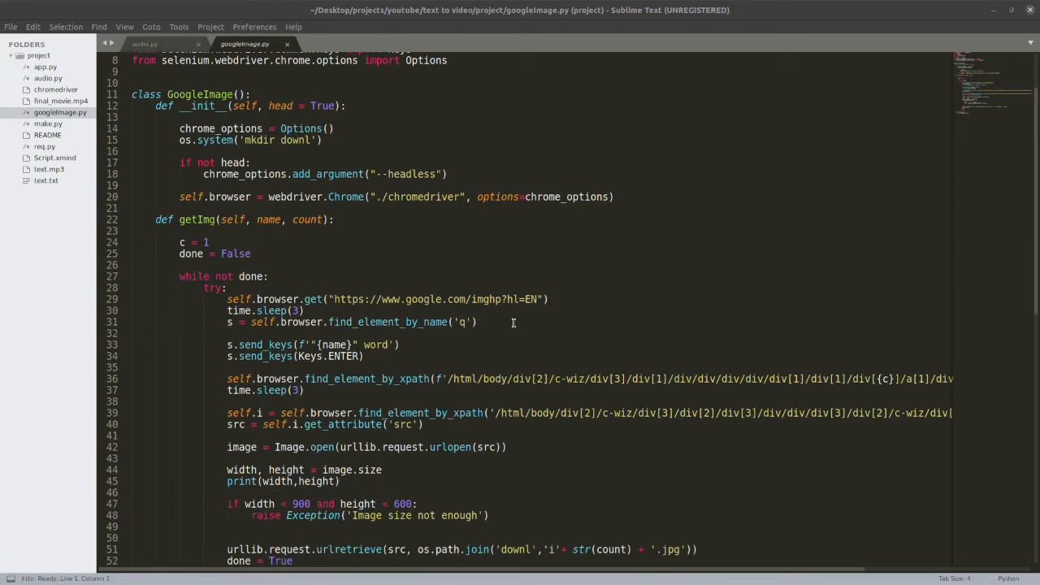
{"action": "scroll", "scroll_direction": "down", "scroll_amount": 3}
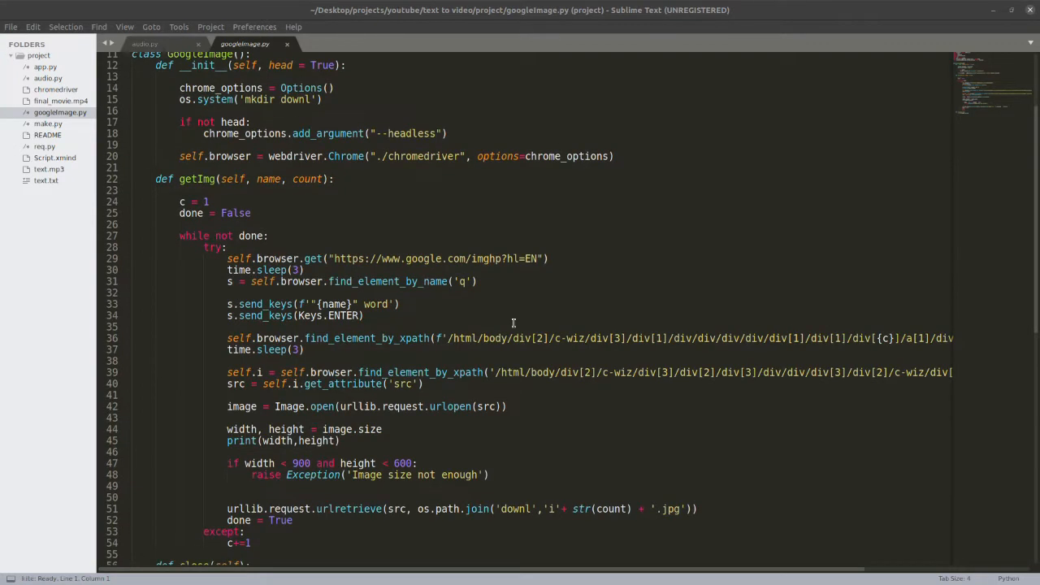
{"action": "scroll", "scroll_direction": "up", "scroll_amount": 3}
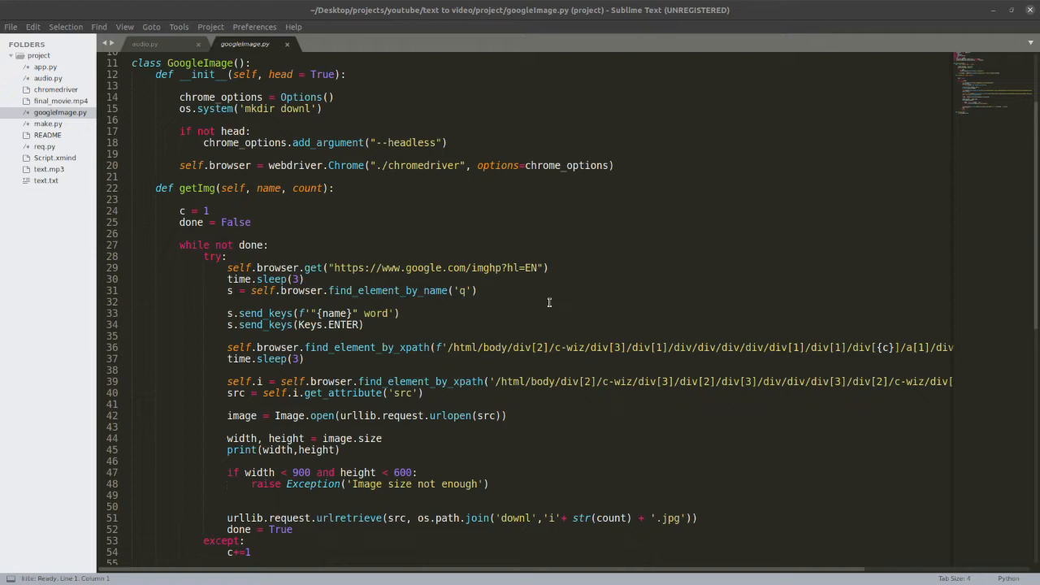
{"action": "mouse_move", "coordinate": [552, 315]}
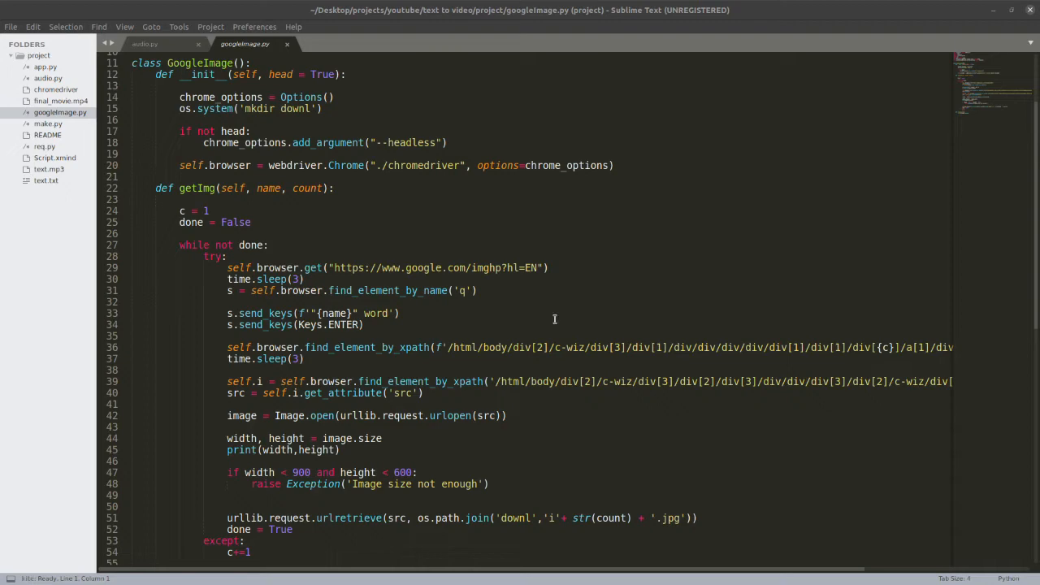
{"action": "scroll", "scroll_direction": "down", "scroll_amount": 3}
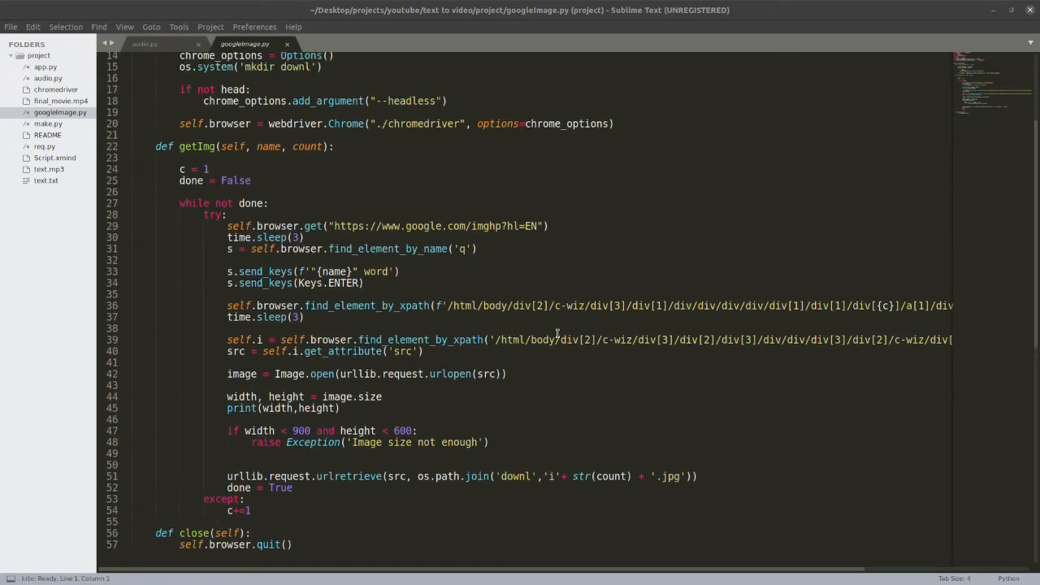
{"action": "scroll", "scroll_direction": "up", "scroll_amount": 3}
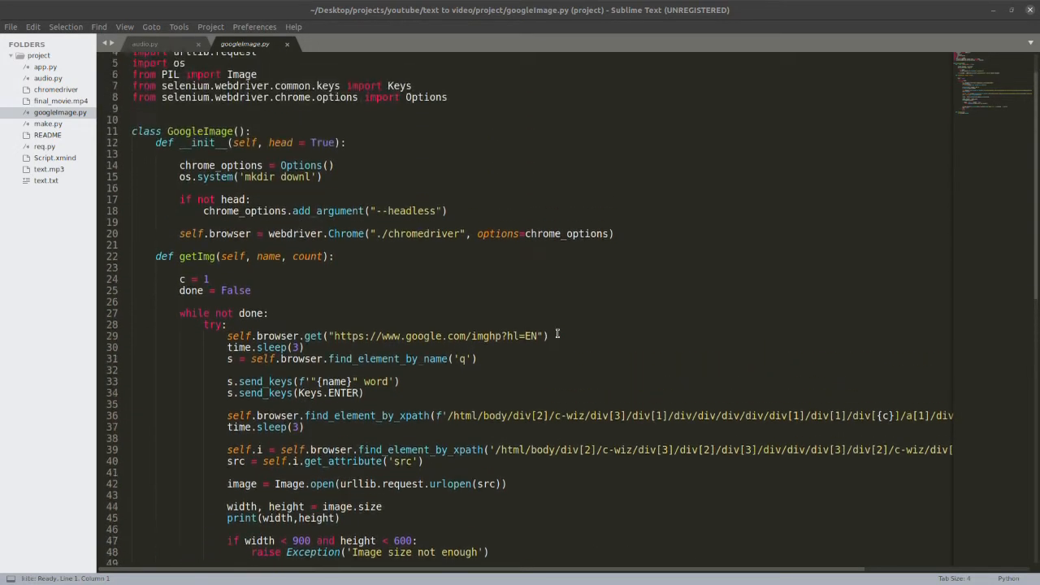
{"action": "scroll", "scroll_direction": "up", "scroll_amount": 3}
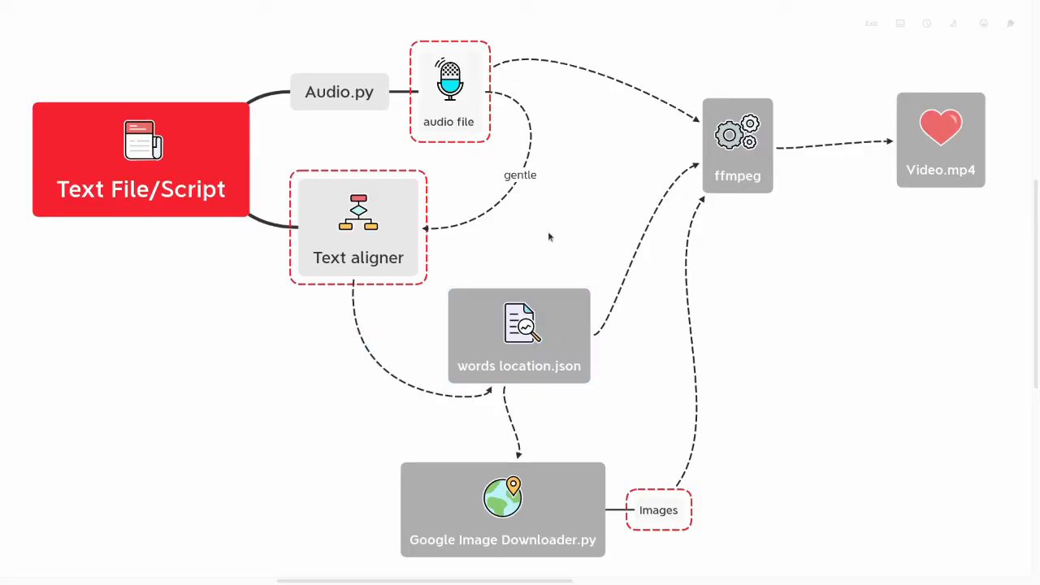
{"action": "mouse_move", "coordinate": [505, 217]}
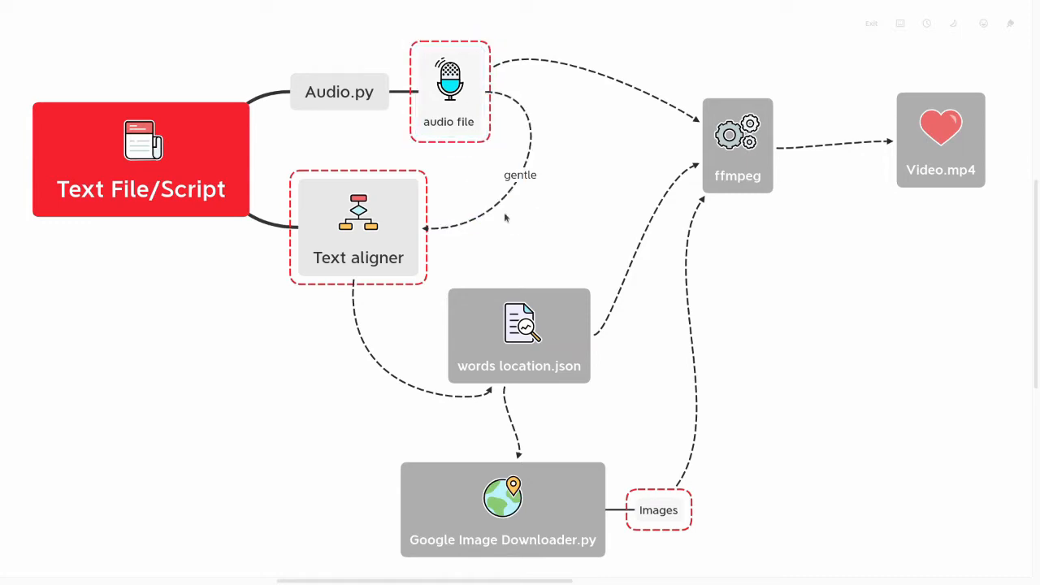
{"action": "left_click", "coordinate": [519, 335]}
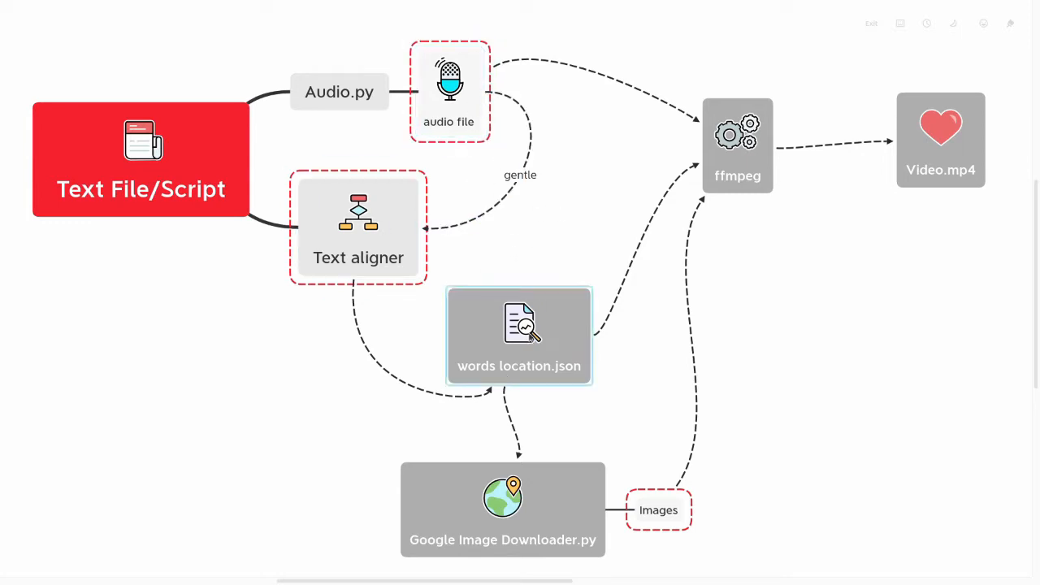
{"action": "left_click", "coordinate": [502, 510]}
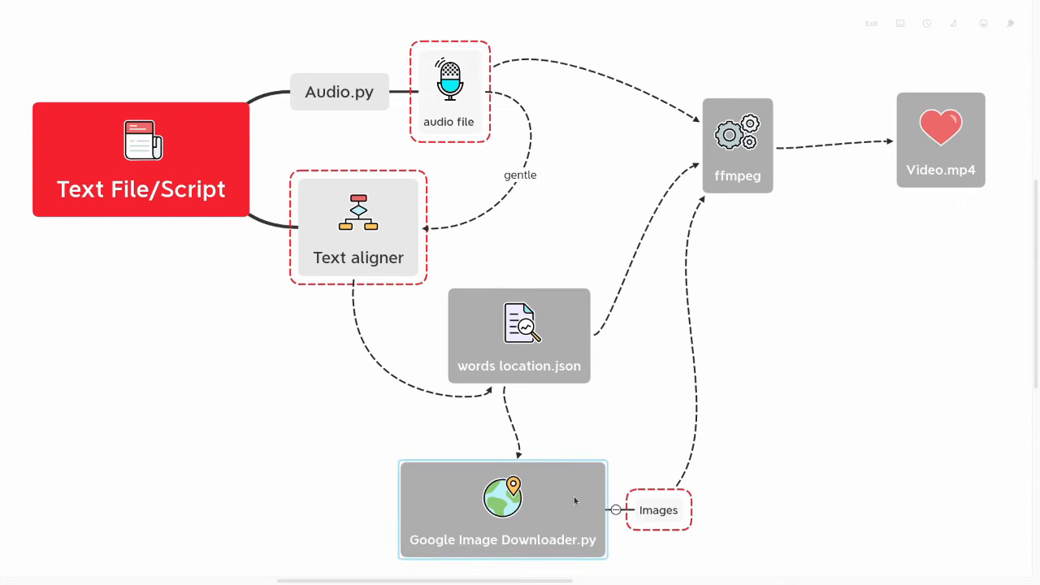
{"action": "left_click", "coordinate": [659, 510]}
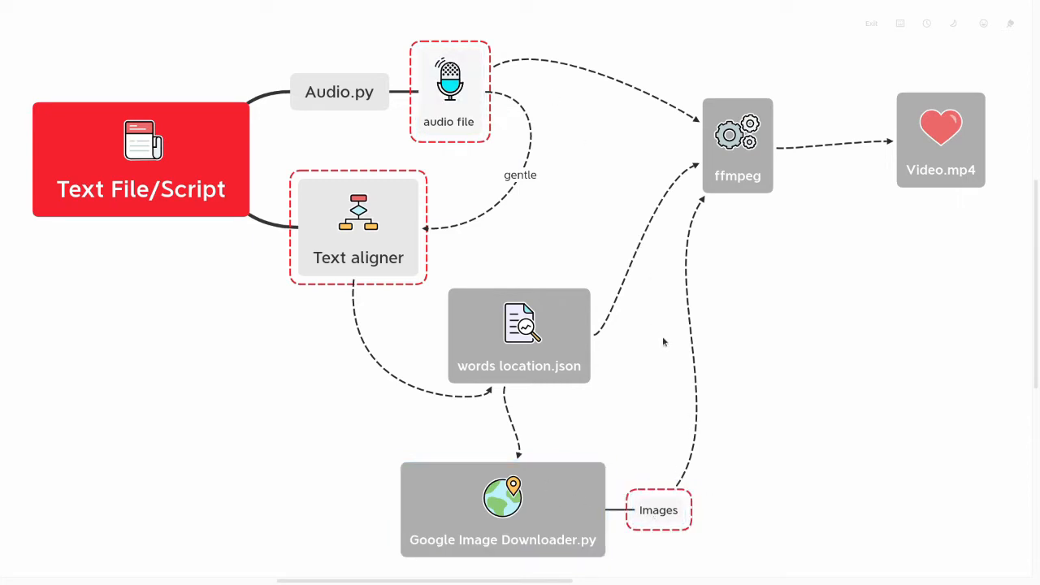
{"action": "mouse_move", "coordinate": [685, 135]}
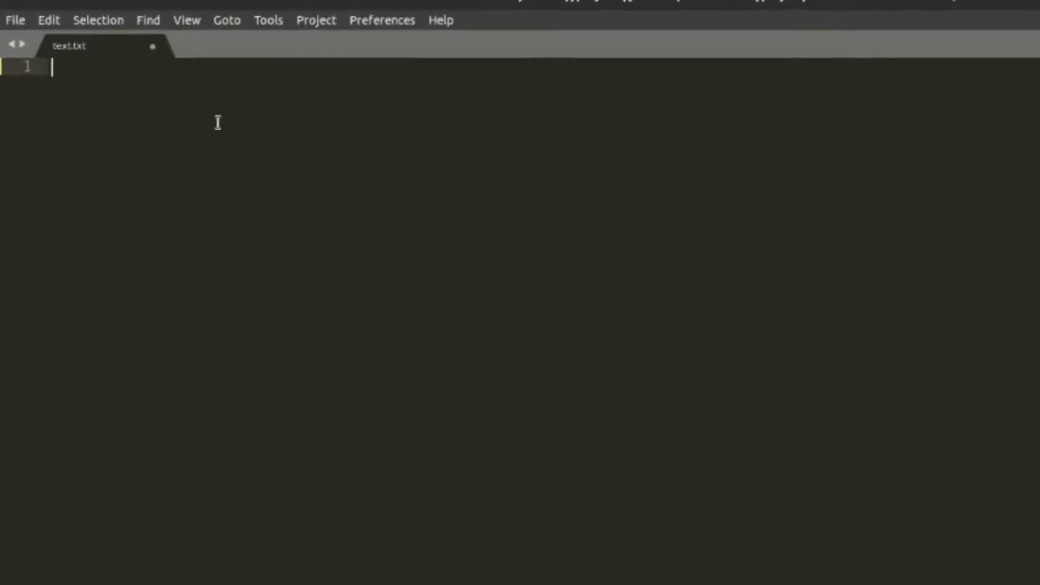
- Type 'This Video was made by Automated python Script,' into text.txt
{"action": "type", "text": "This Video was made by Automated python Script,"}
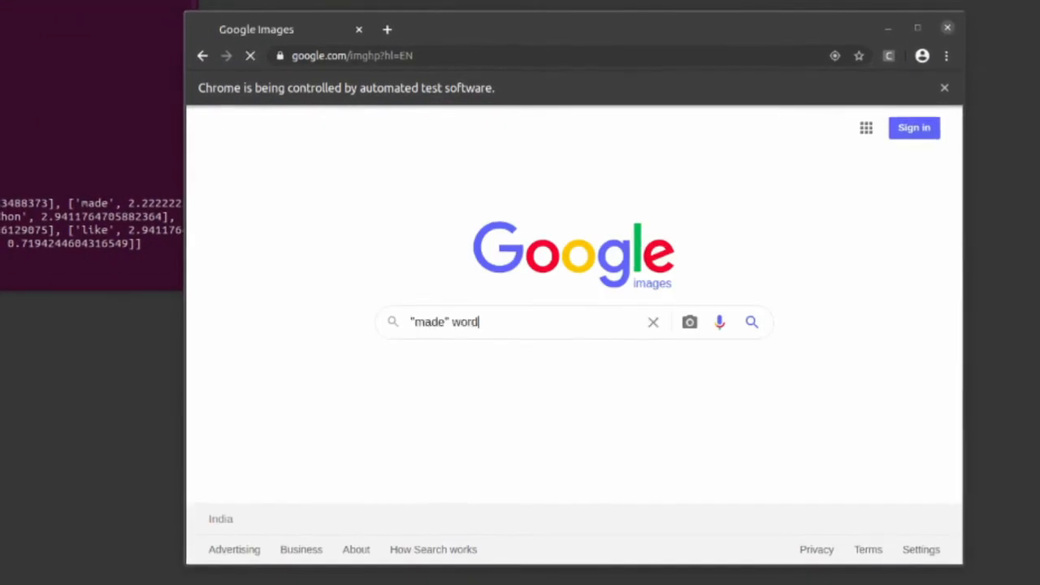
- Run the Selenium script searching Google Images for 'made', 'please' and 'like' and opening results
{"action": "key", "text": "Return"}
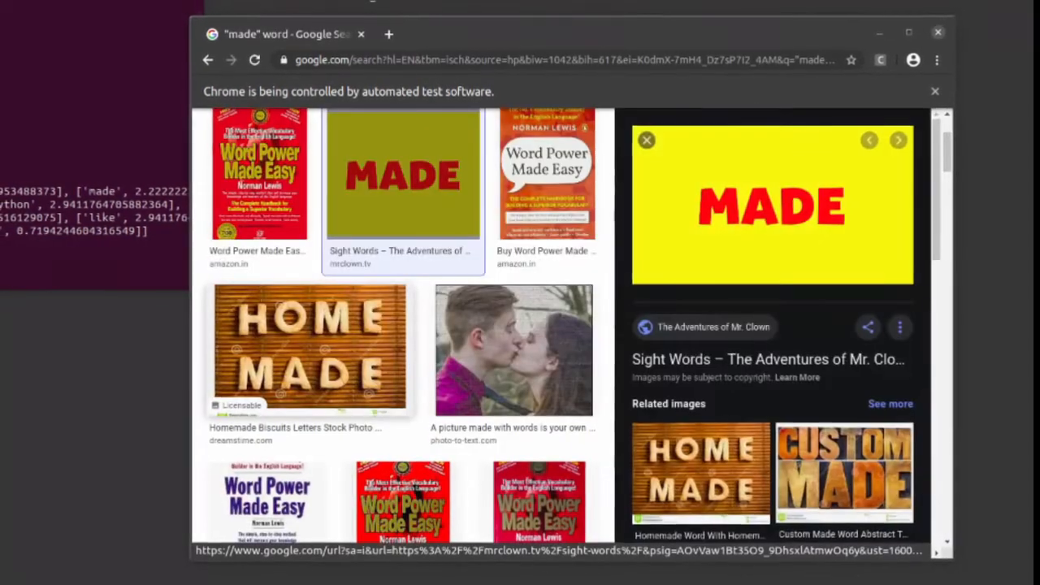
{"action": "left_click", "coordinate": [208, 59]}
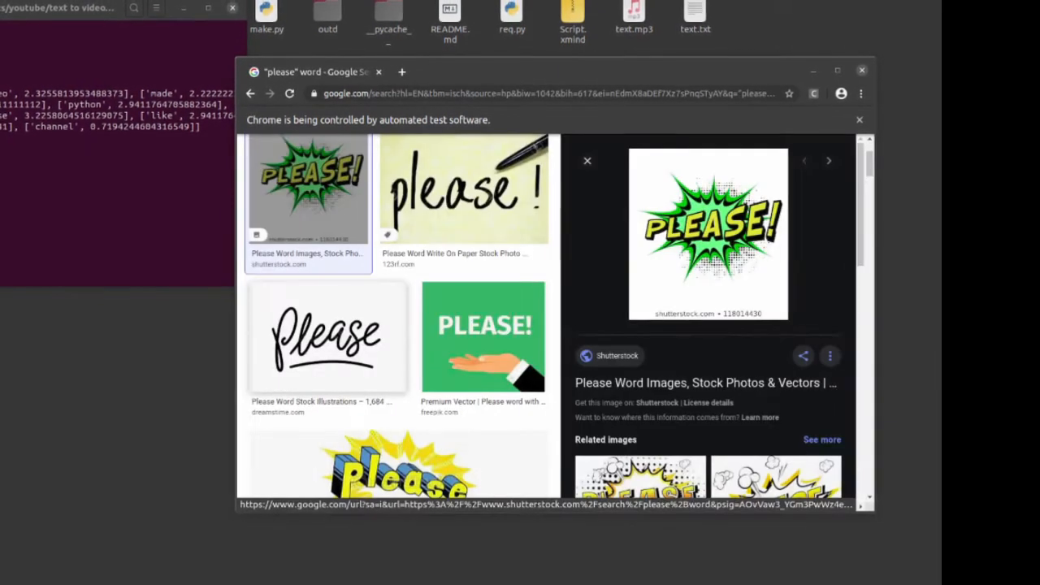
{"action": "left_click", "coordinate": [250, 93]}
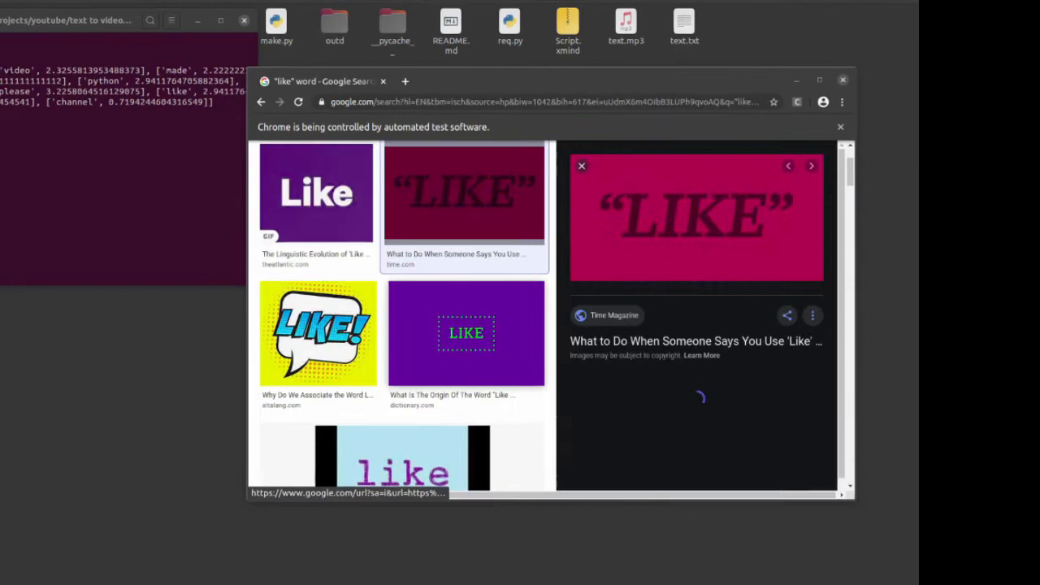
{"action": "left_click", "coordinate": [266, 106]}
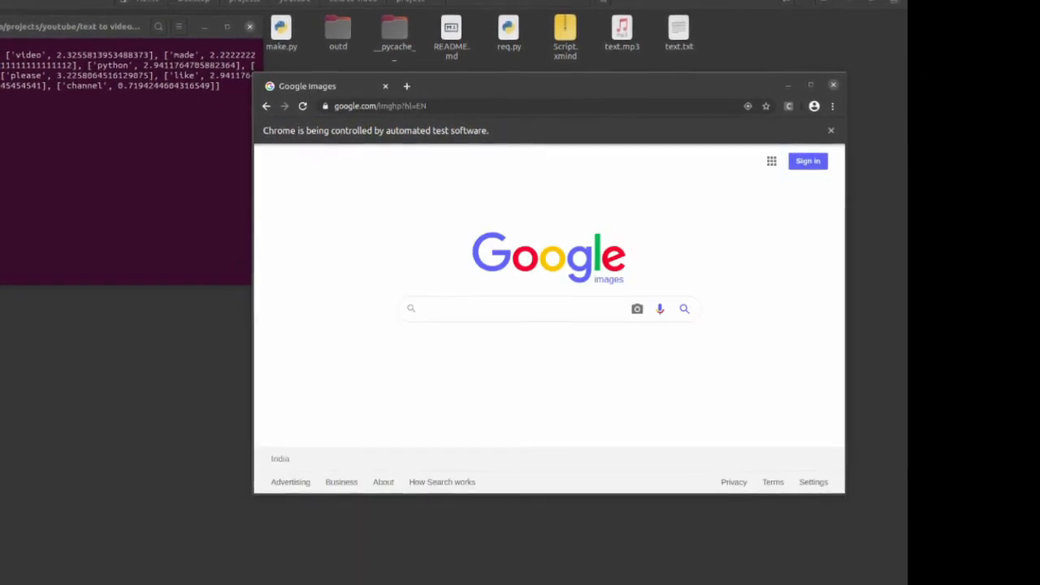